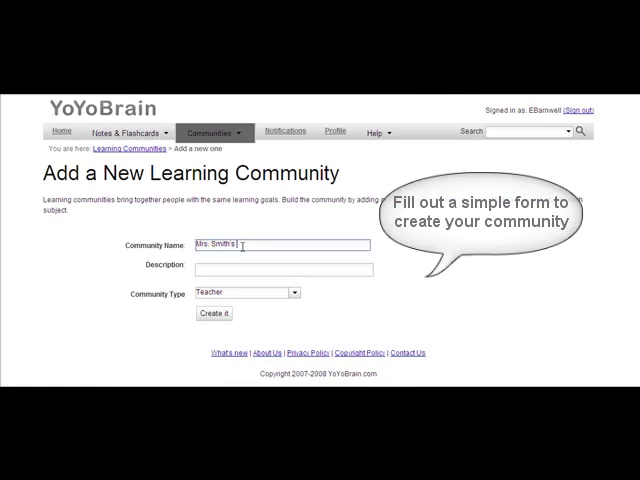
Enter 'Mrs. Smith's English class' as the new community's name
type("English")
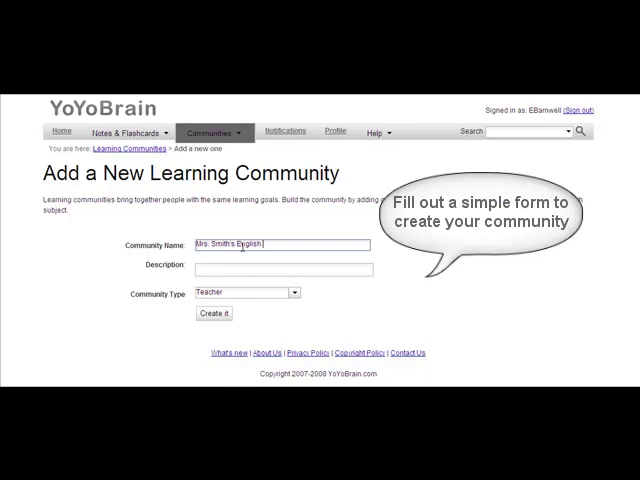
type("class")
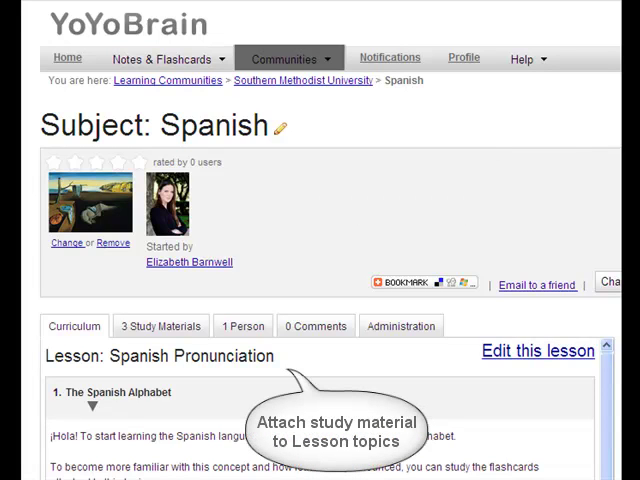
Scroll through the Spanish Pronunciation lesson and its Spanish Alphabet topic
scroll("down", 3)
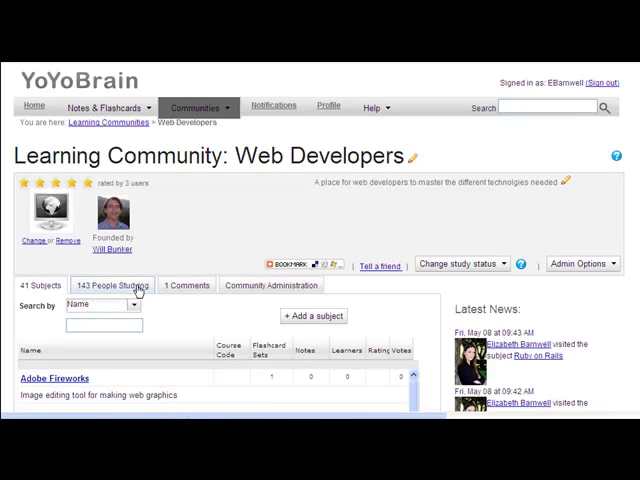
View the 143 people studying, then open Comments and type a question
left_click(113, 285)
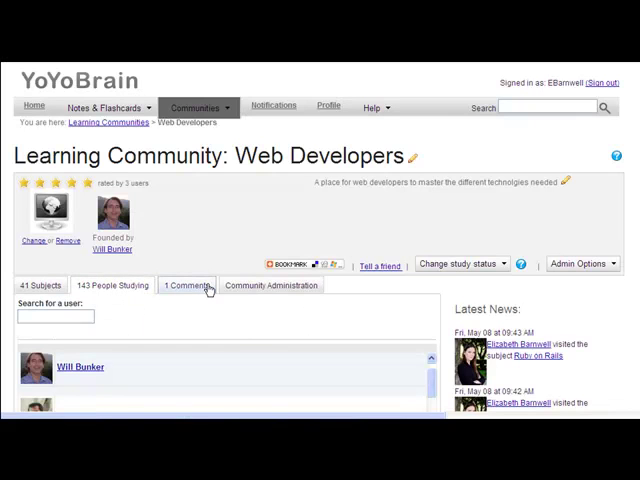
left_click(185, 285)
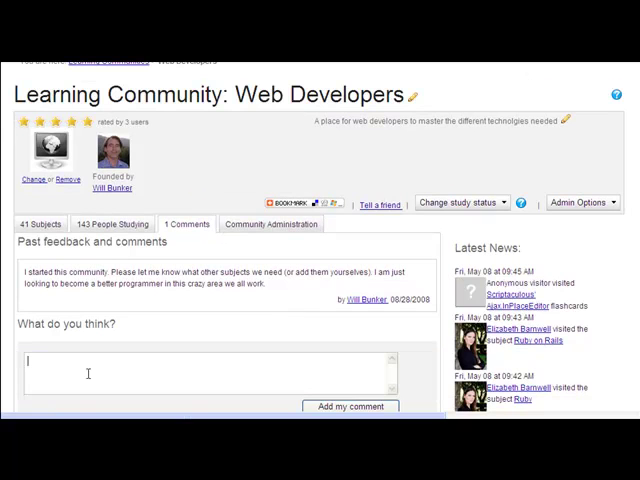
type("question..")
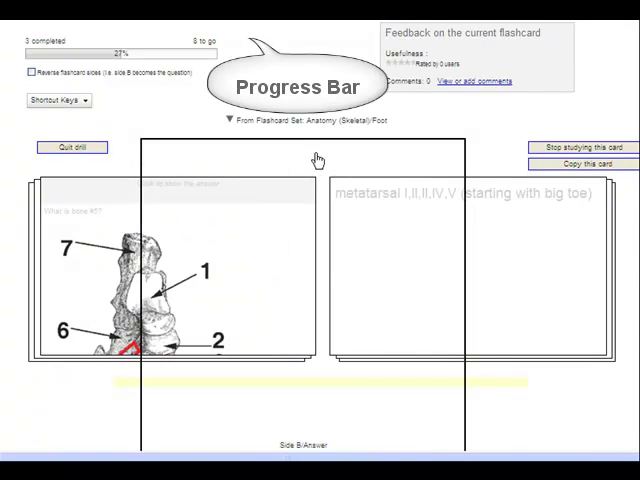
Work through the Anatomy (Skeletal)/Foot flashcards, reaching 3 completed with 8 to go
left_click(175, 280)
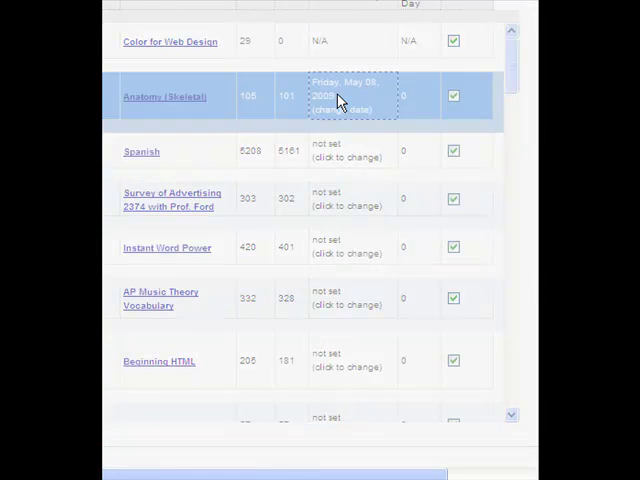
Raise the items per day for the Anatomy (Skeletal) goal due May 08, 2009
left_click(348, 104)
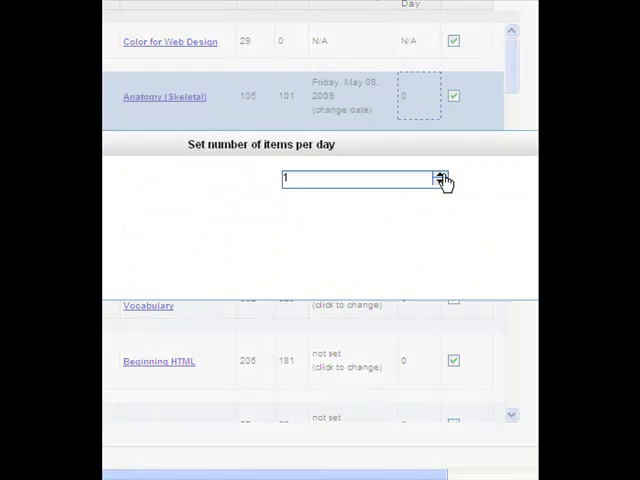
left_click(440, 174)
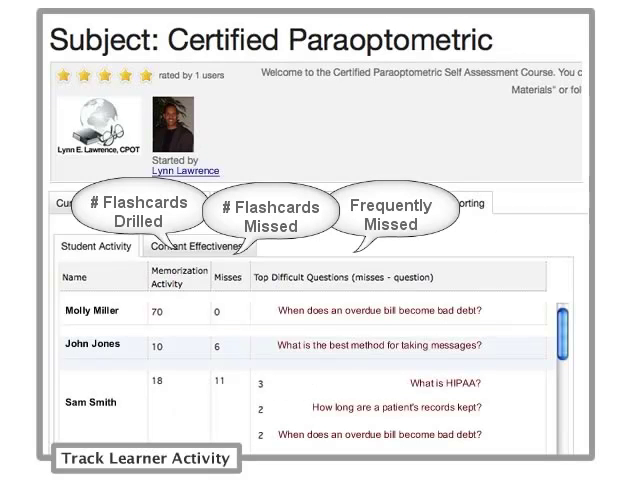
Switch from Student Activity to the Content Effectiveness report of frequently missed questions
left_click(203, 242)
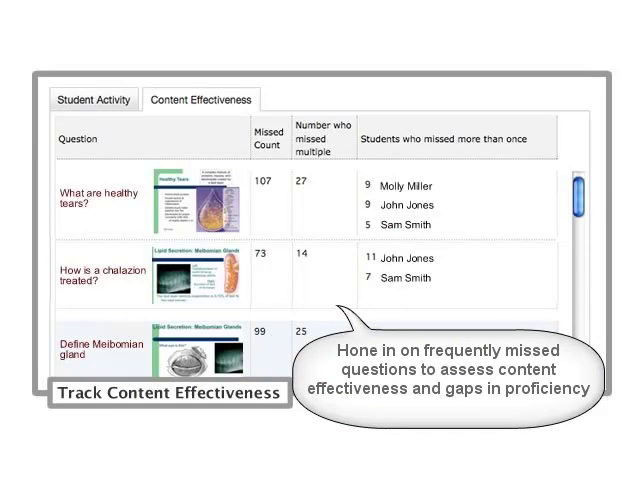